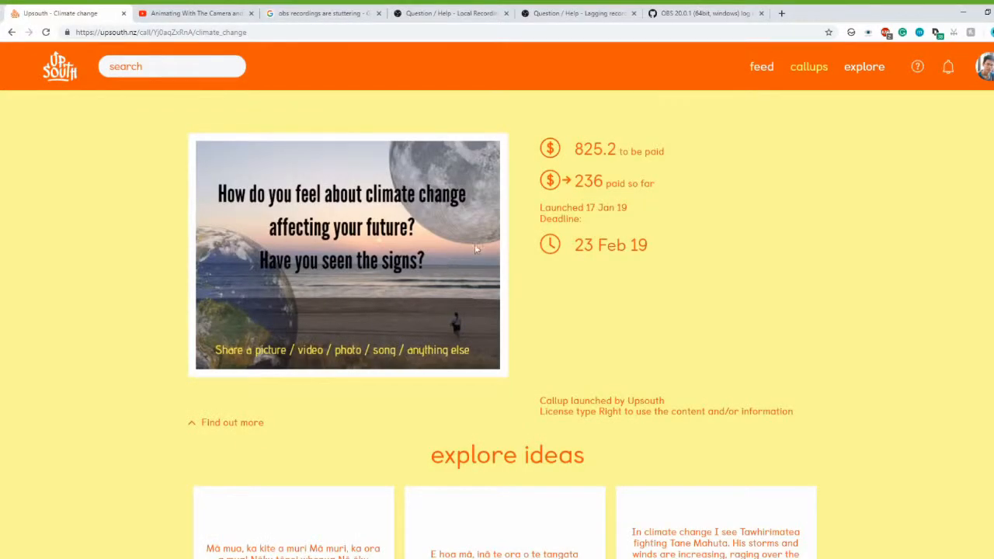
Step: Go to the live callups list and start a new idea submission for the short Upsouth video callup
scroll(down, 3)
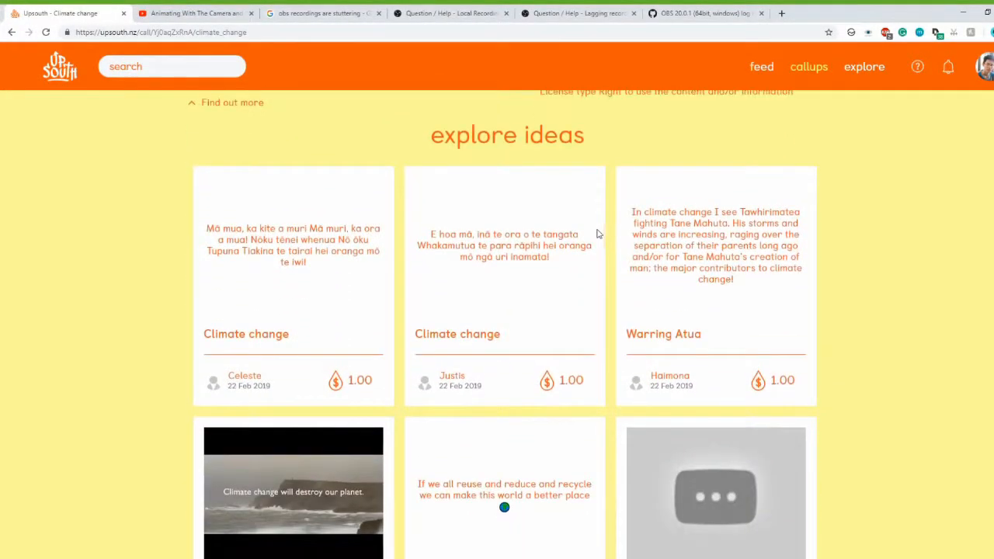
scroll(down, 3)
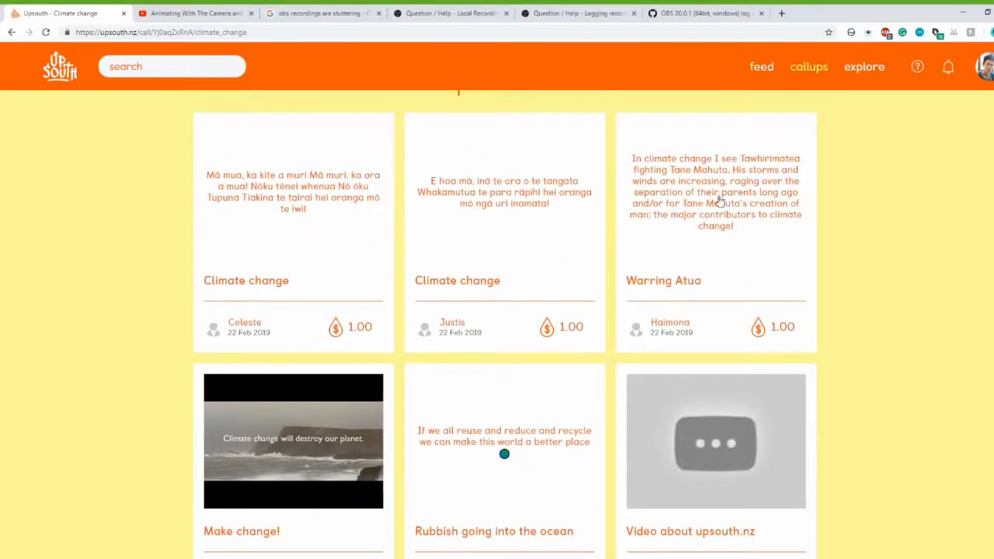
scroll(down, 3)
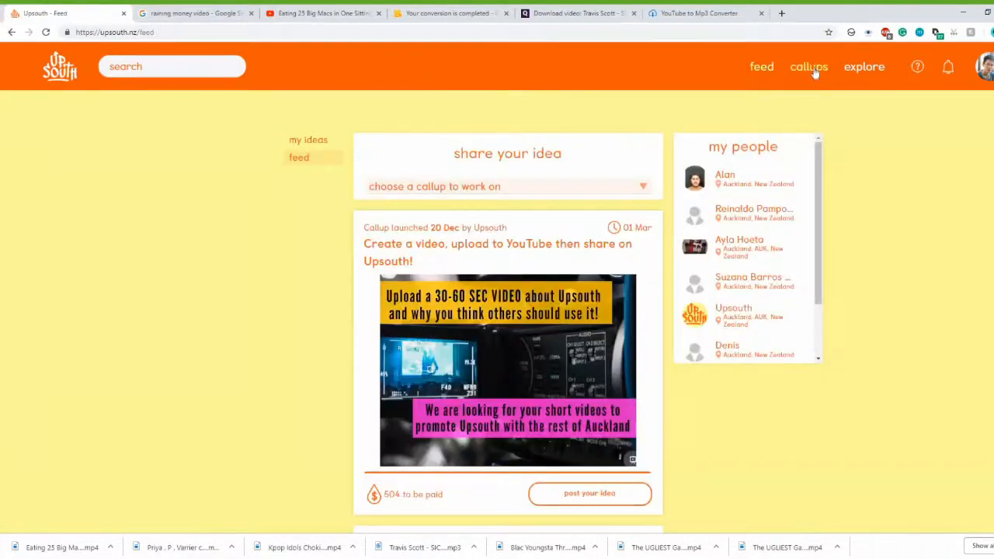
click(807, 65)
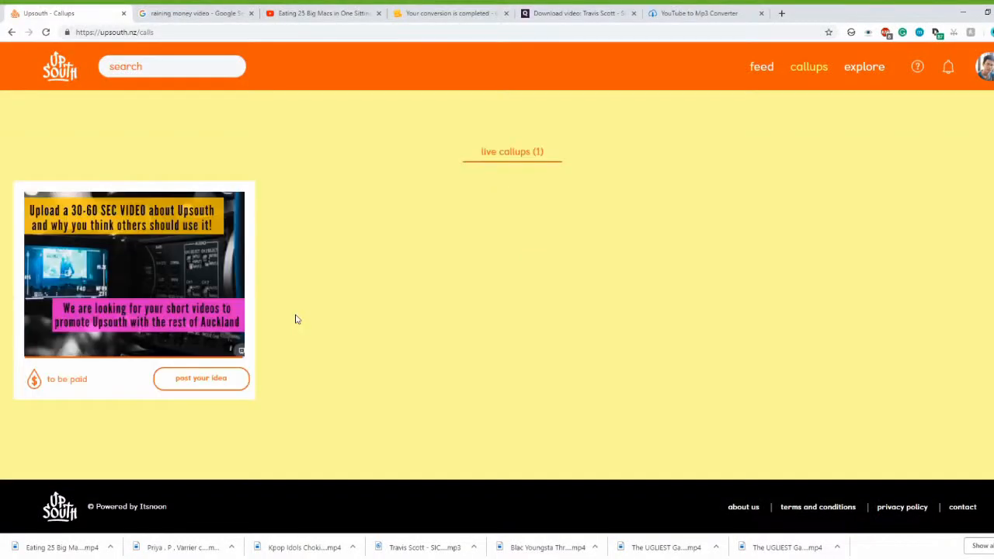
click(202, 377)
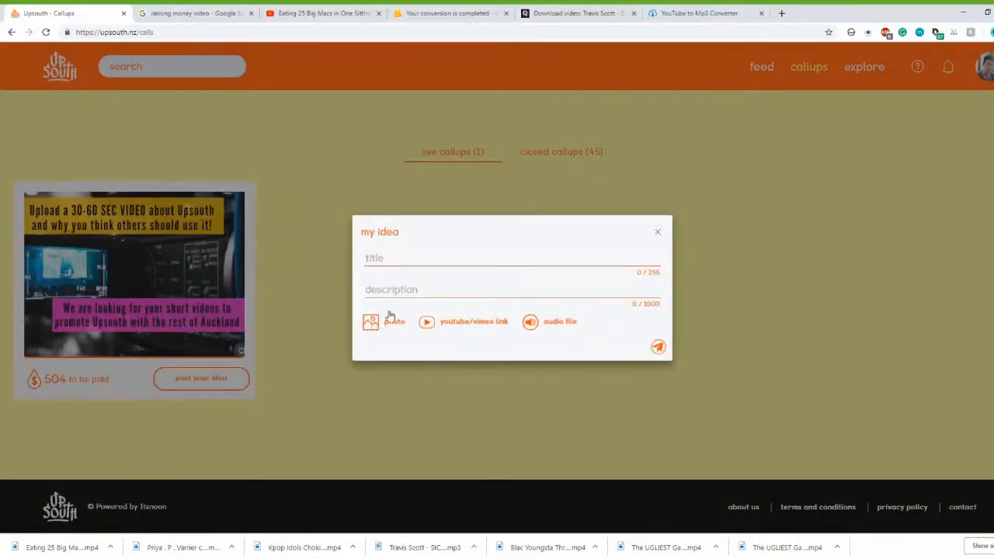